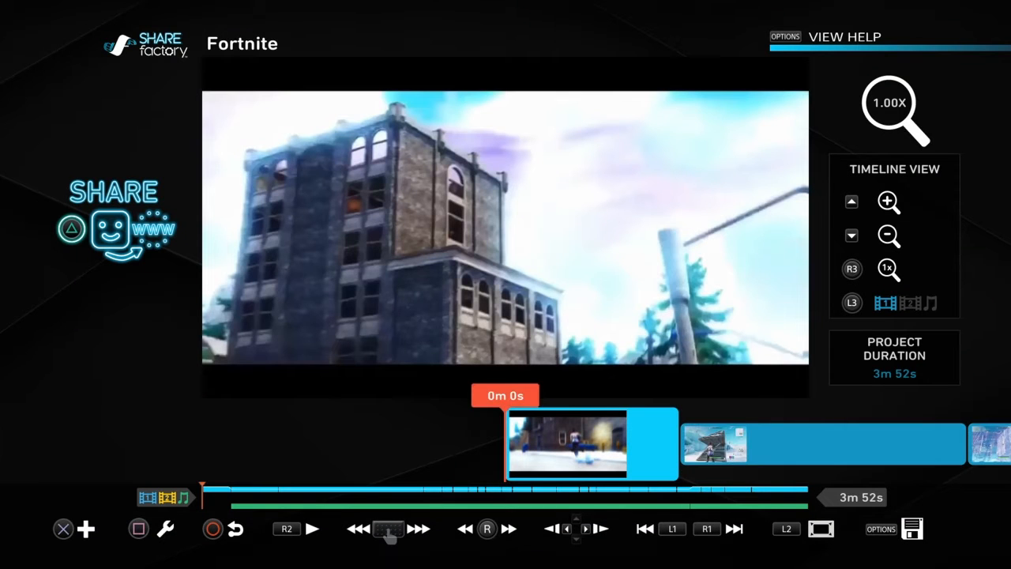
# Step: Bring up the timeline's Add menu listing music, clips, filters and overlays
pyautogui.click(313, 528)
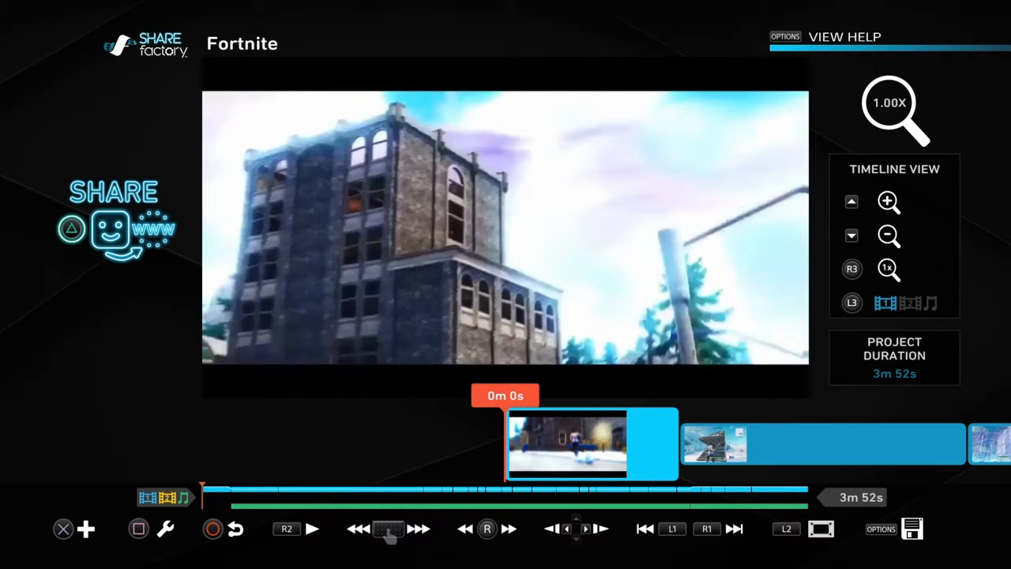
pyautogui.click(86, 528)
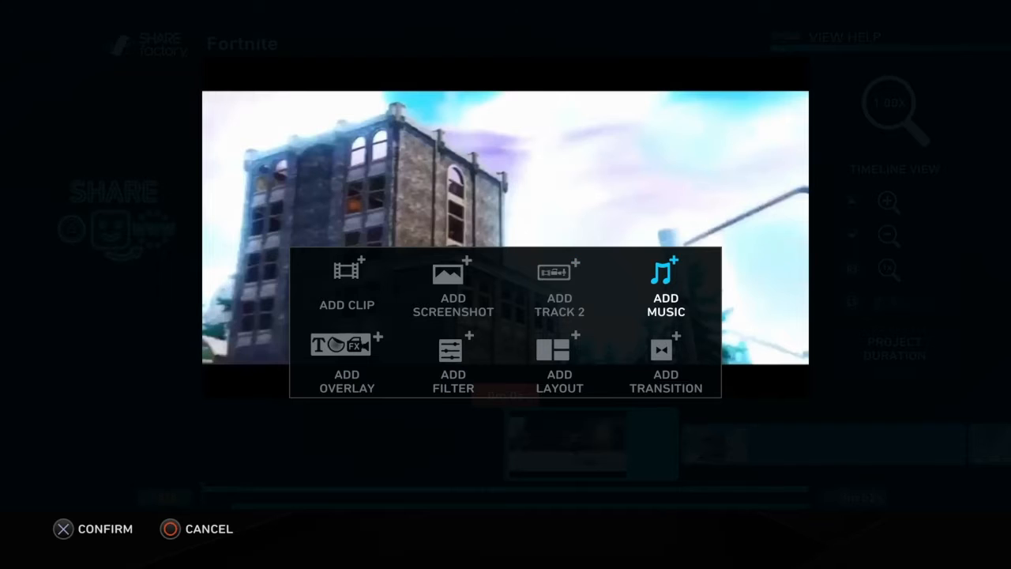
# Step: Choose Add Music and switch to the Import From USB category listing the USB tracks
pyautogui.click(667, 285)
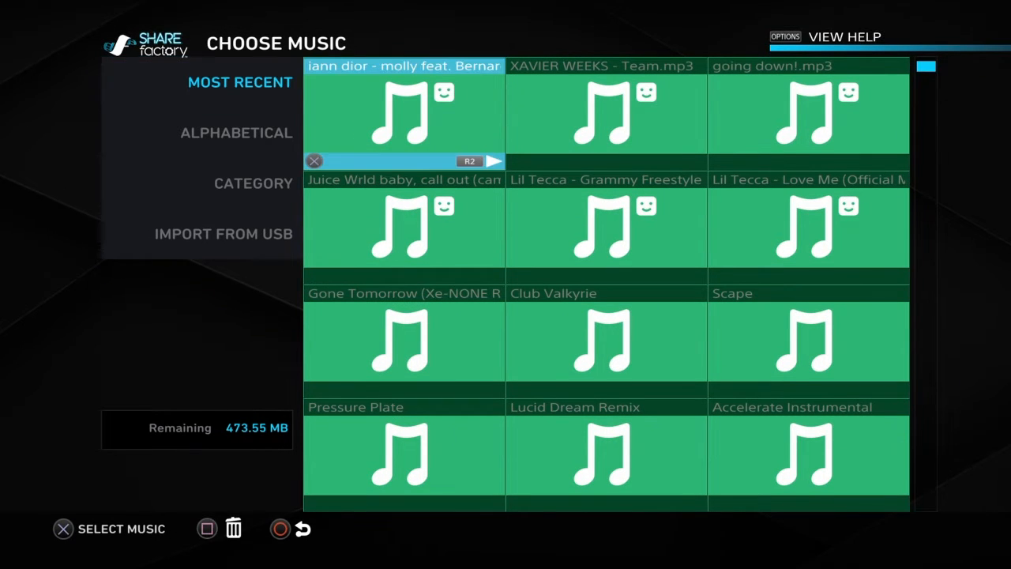
pyautogui.press('down')
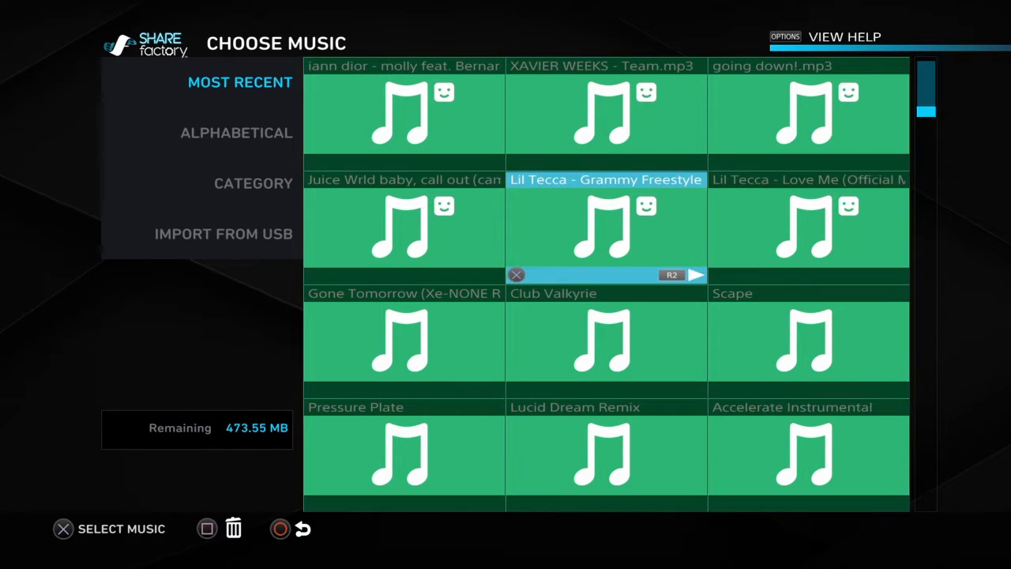
pyautogui.press('up')
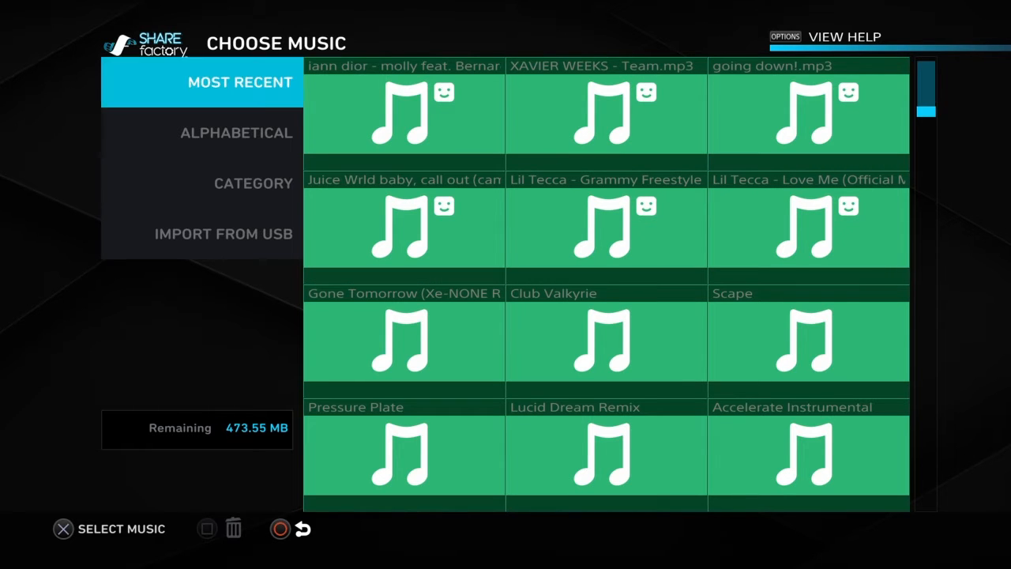
pyautogui.click(225, 234)
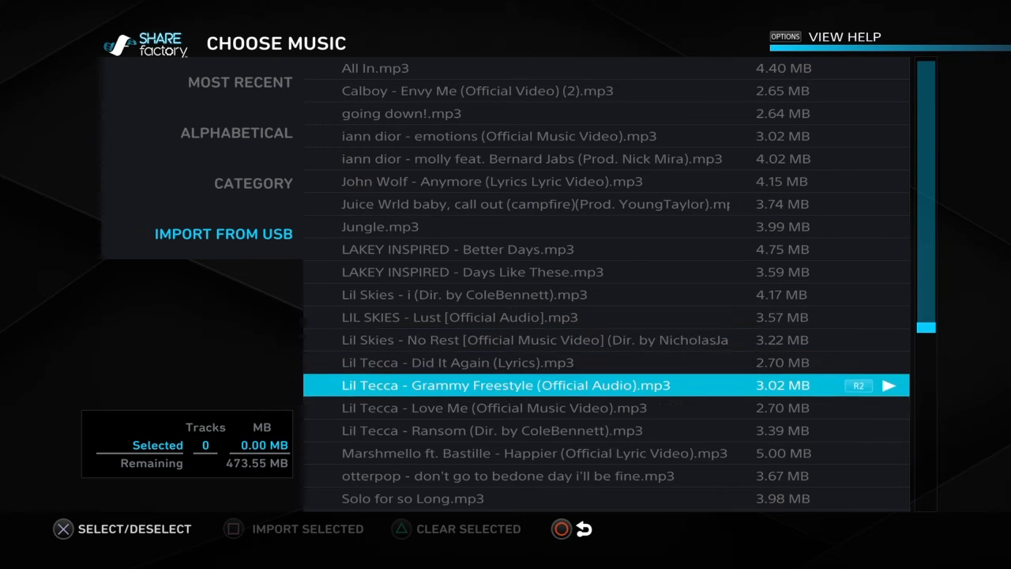
# Step: Scroll the USB import list before returning to the clip's Edit menu
pyautogui.scroll(-3)
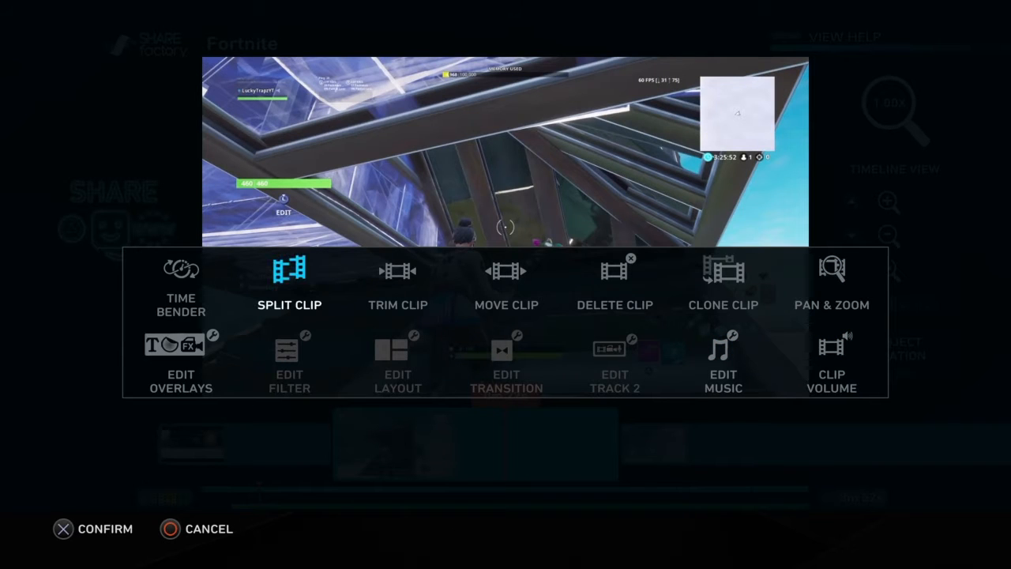
# Step: Split the building-fight clip at the 0m 18s mark
pyautogui.click(289, 285)
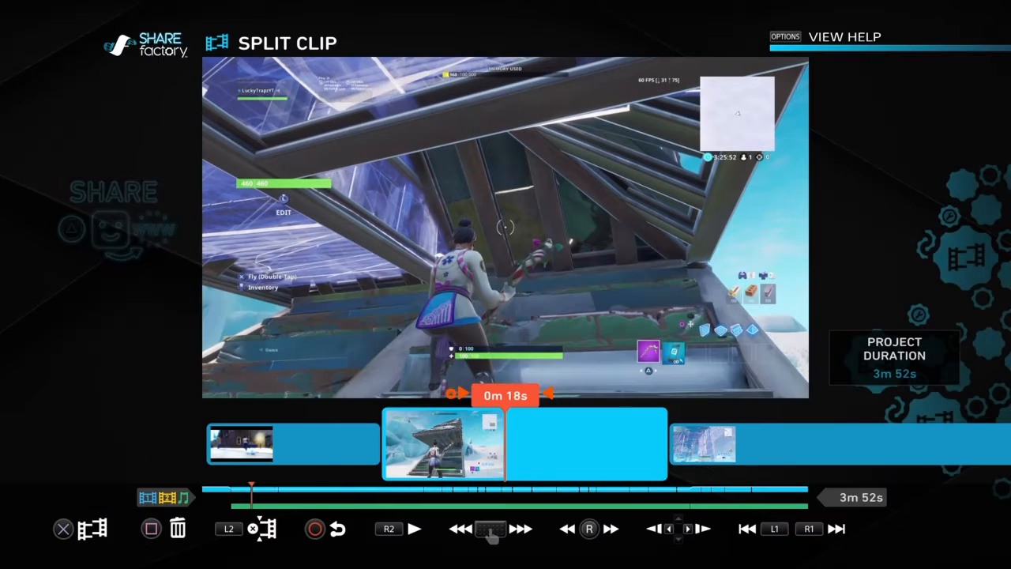
pyautogui.click(262, 528)
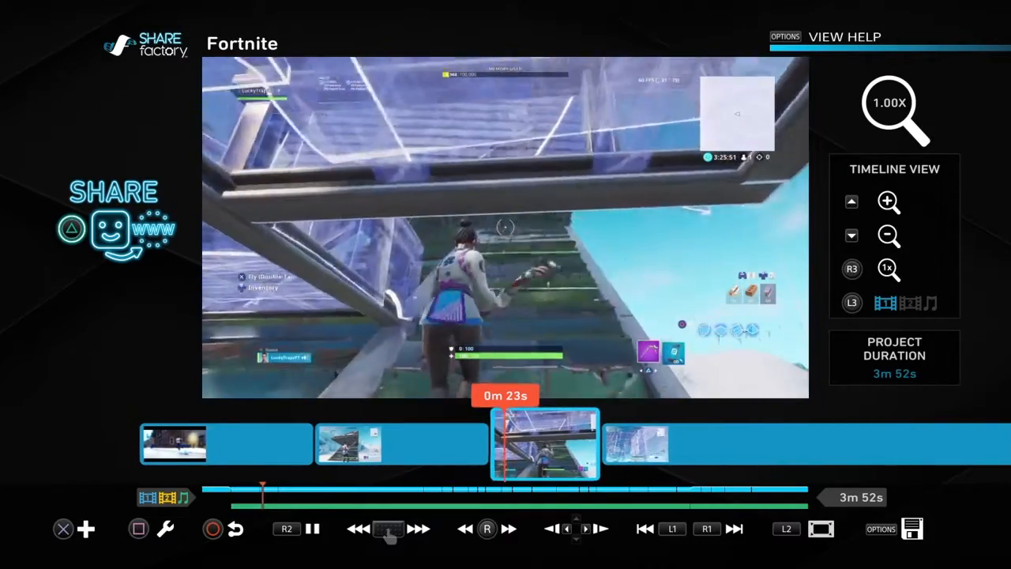
# Step: Play through the split clips and reopen the Add menu
pyautogui.click(312, 528)
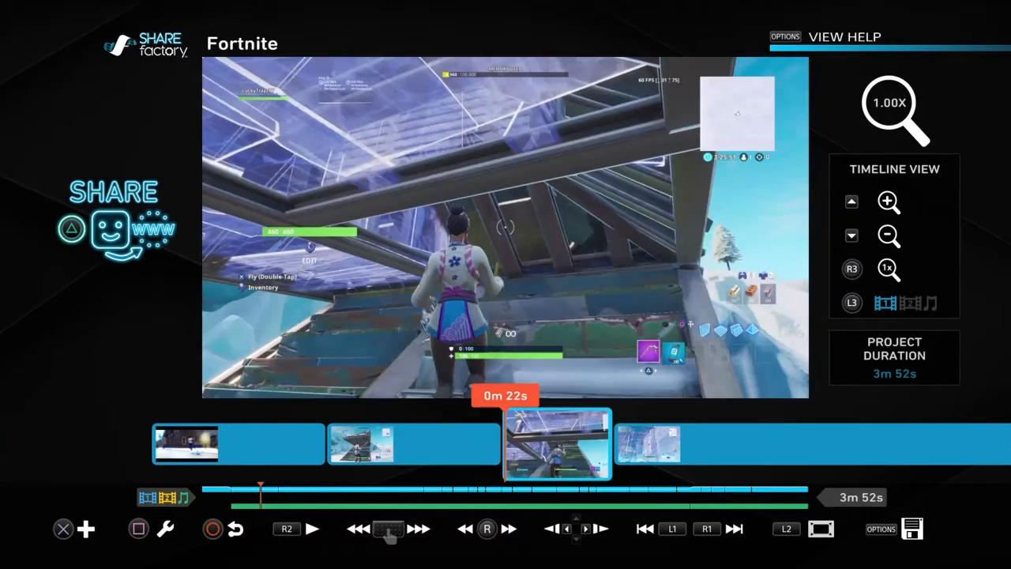
pyautogui.click(313, 528)
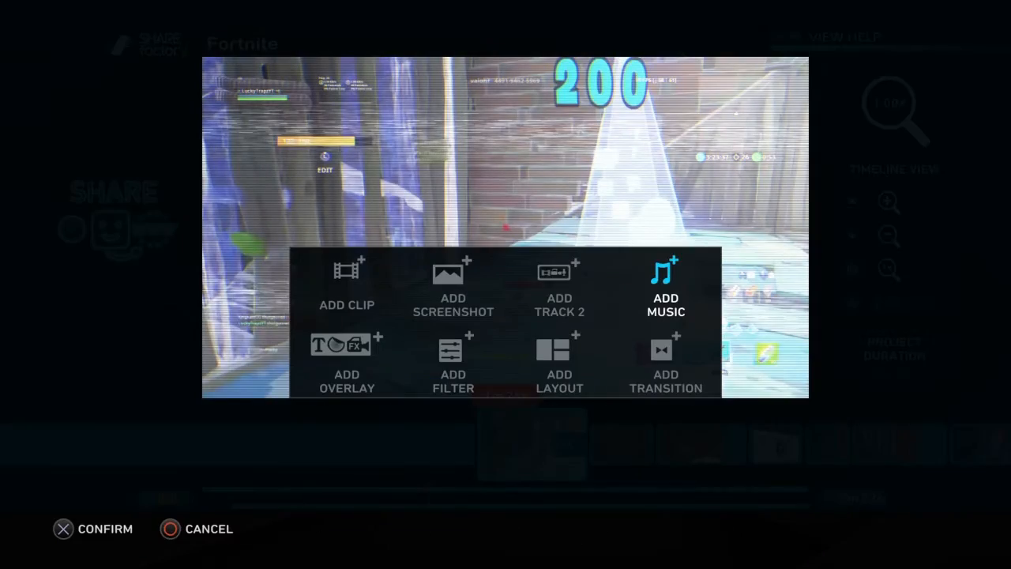
# Step: Choose Add Filter and browse All Filters for one to place near 3m 20s
pyautogui.click(452, 364)
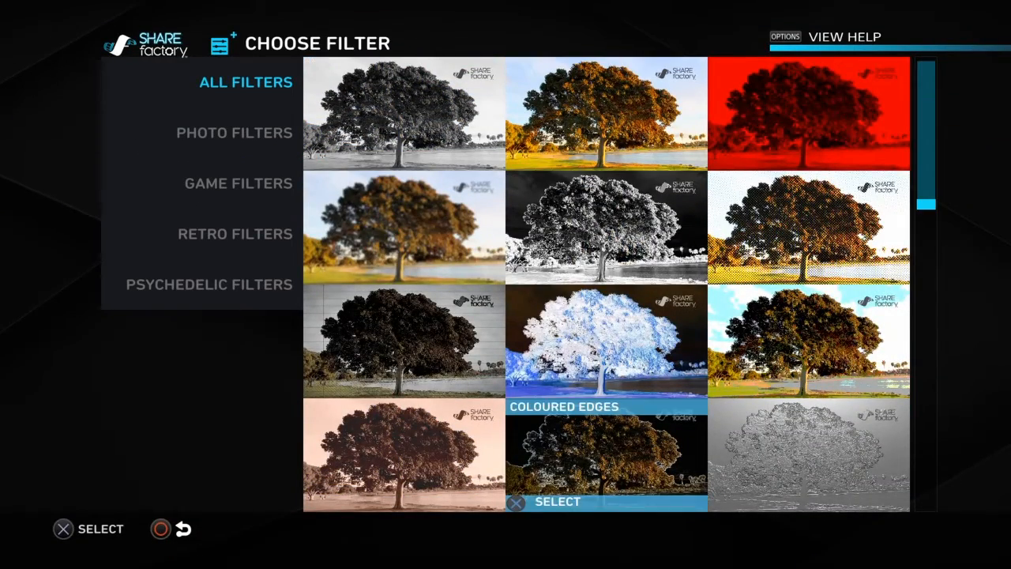
pyautogui.scroll(-3)
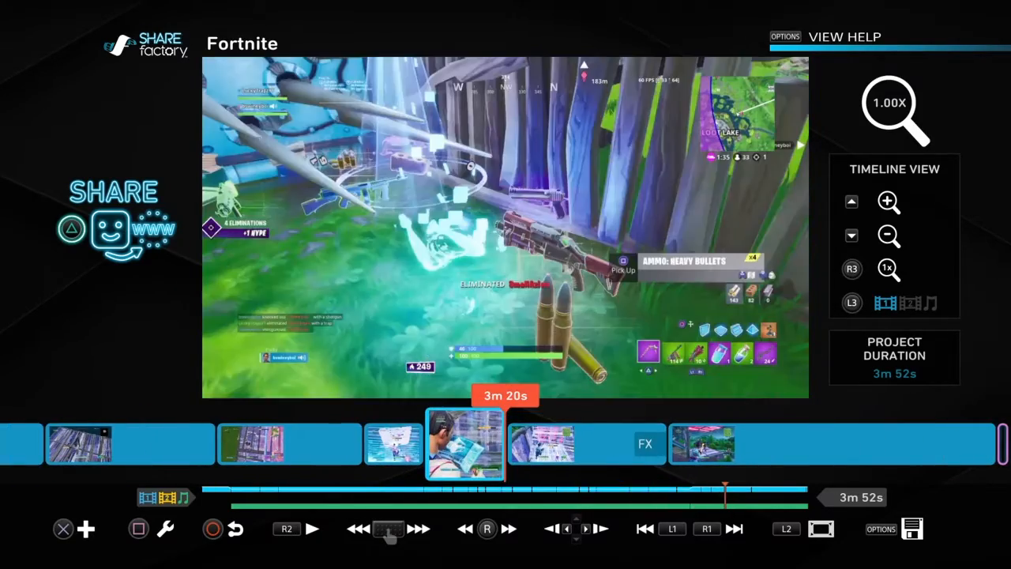
# Step: Choose Add Overlay and scroll through the Text font styles
pyautogui.click(311, 528)
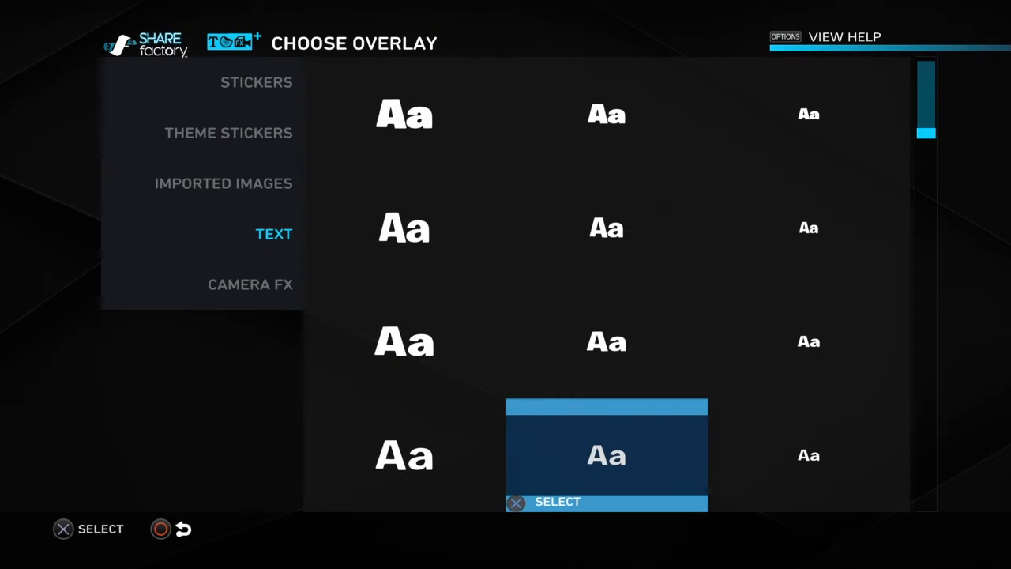
pyautogui.scroll(-3)
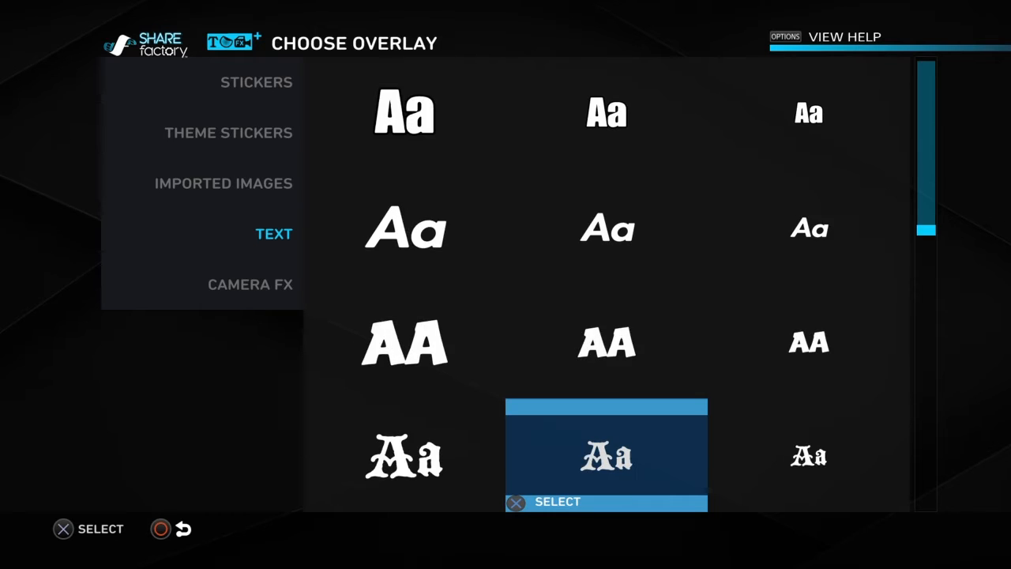
pyautogui.scroll(-3)
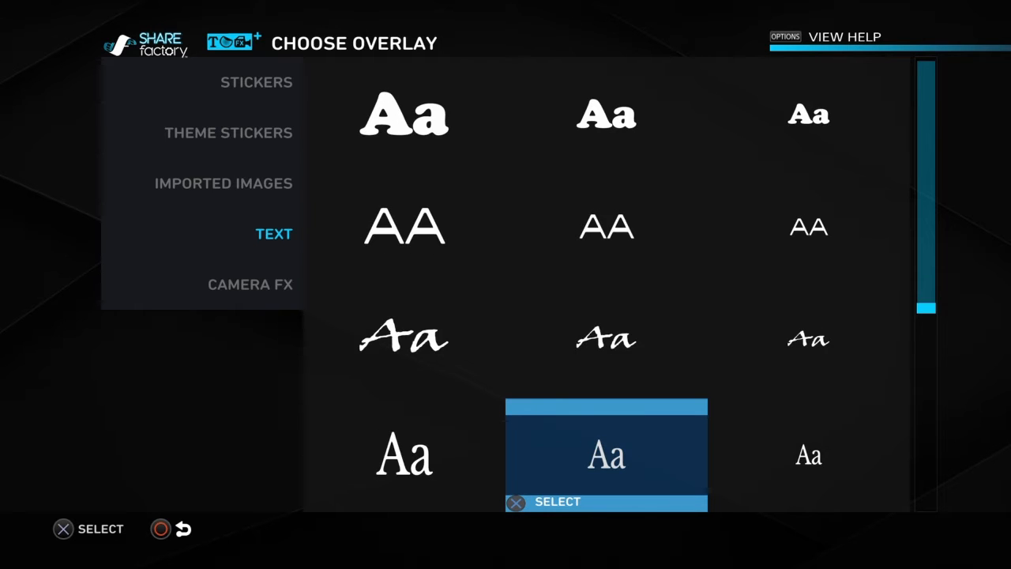